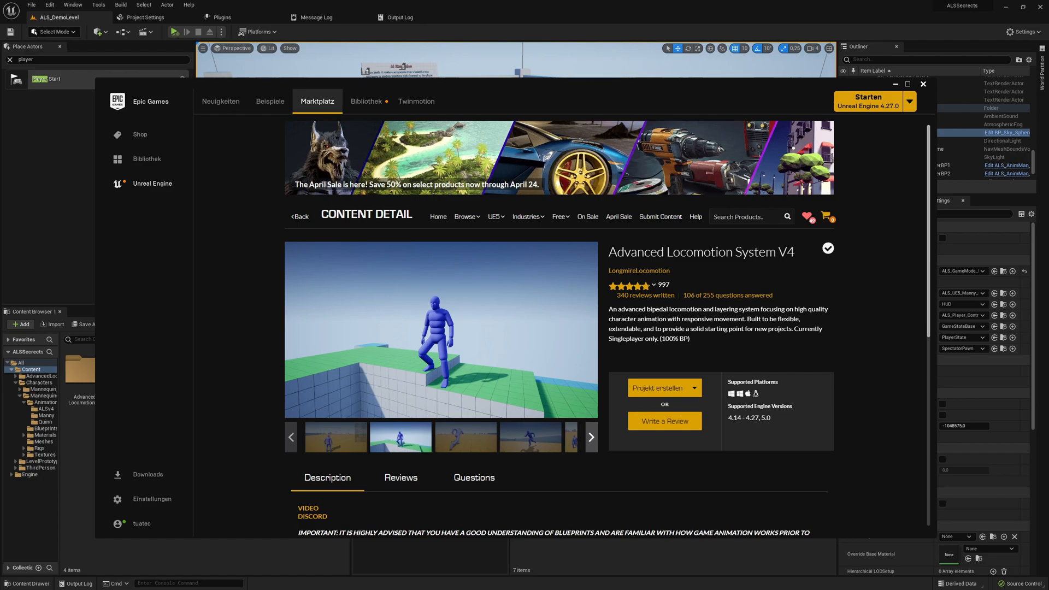
mouse_move(466, 437)
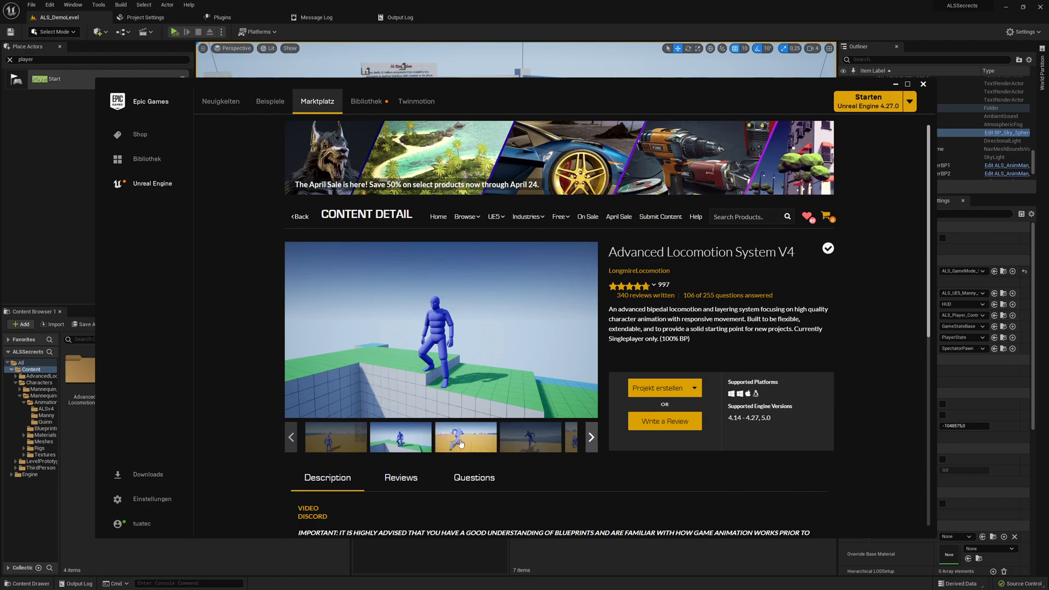
- Browse the walking, blueprint graph and rifle/bow/box carry screenshots, enlarging the last one
click(591, 437)
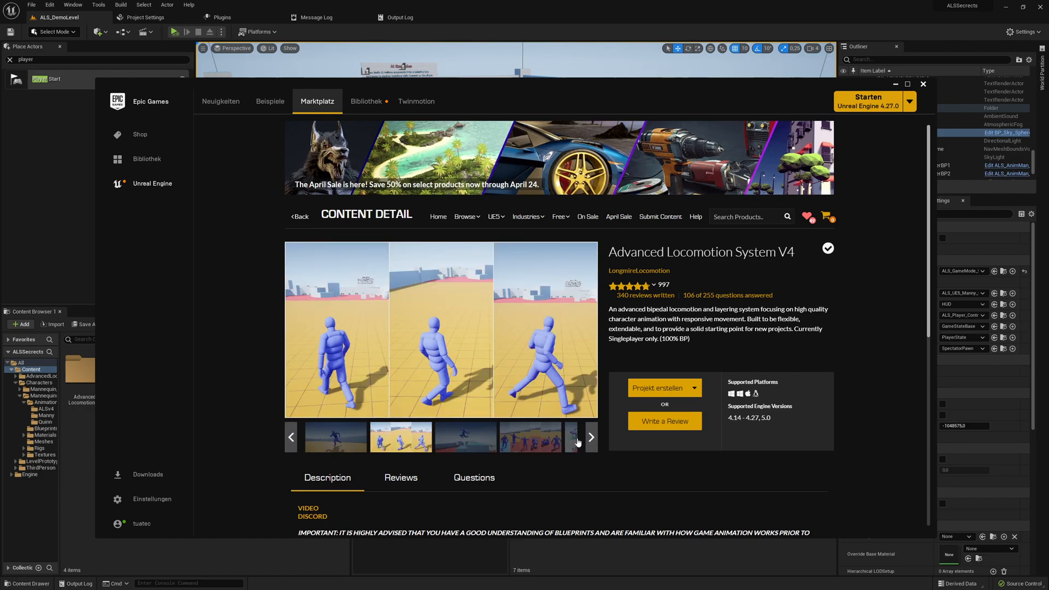
click(531, 436)
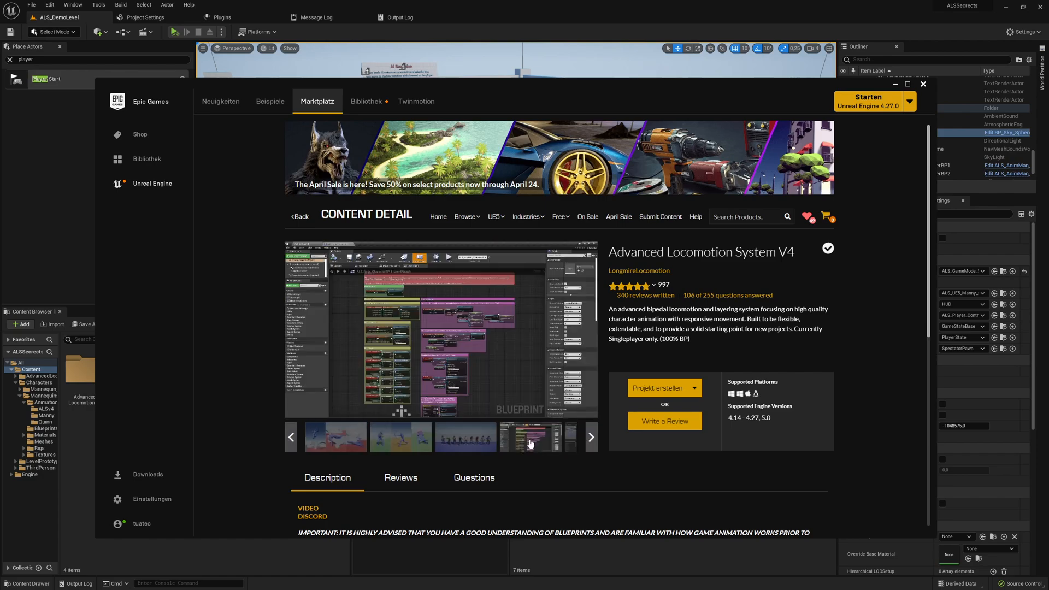
click(400, 437)
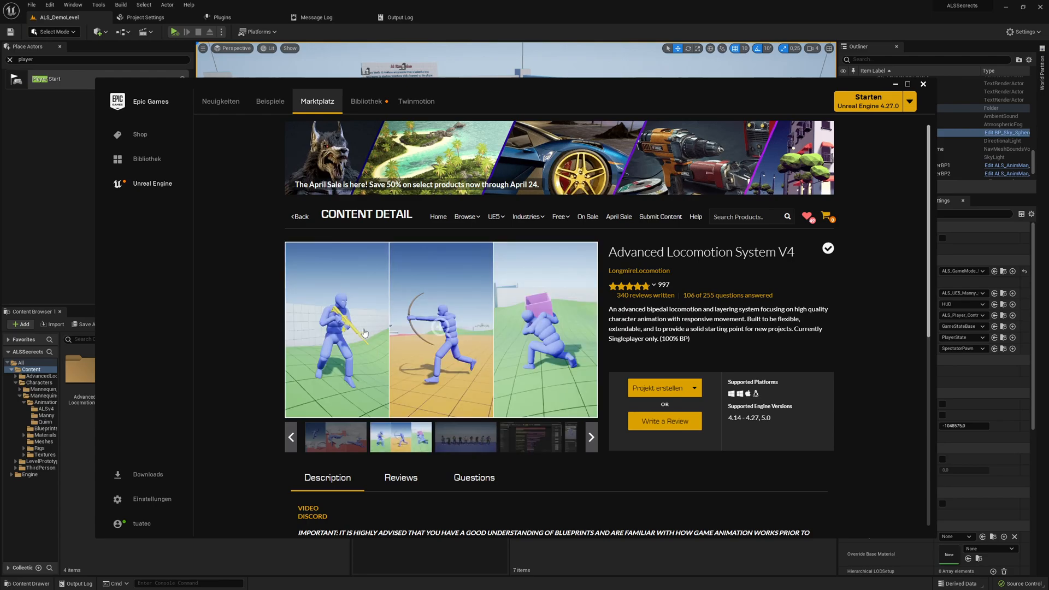
click(440, 329)
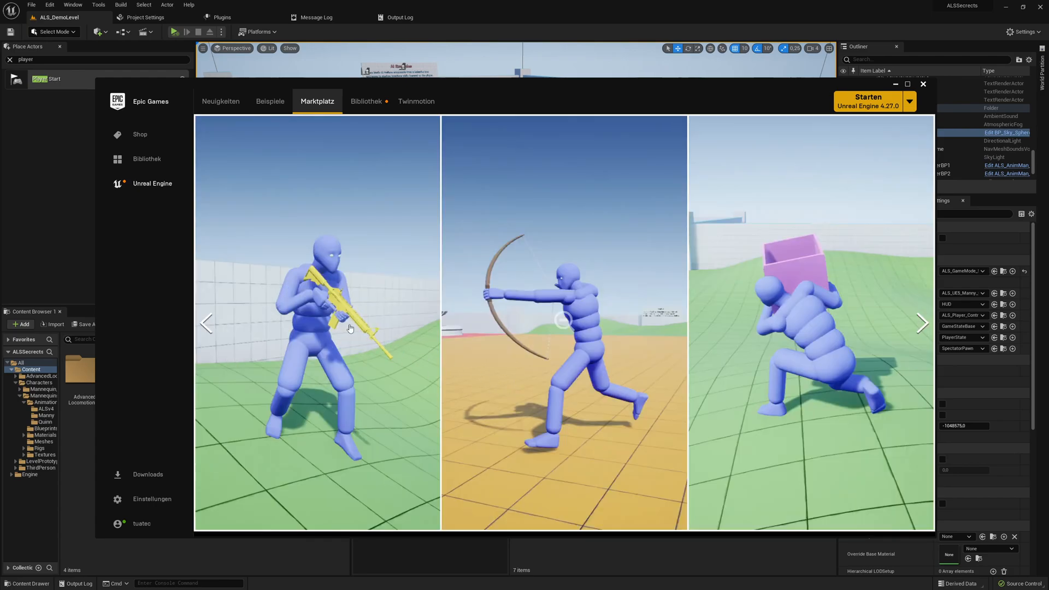
mouse_move(386, 372)
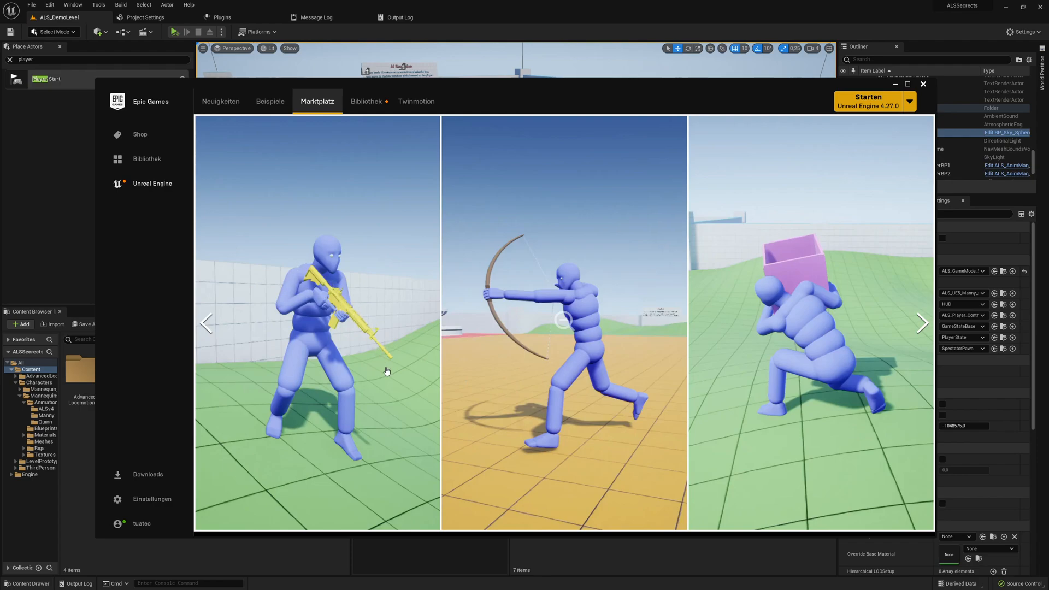
mouse_move(924, 331)
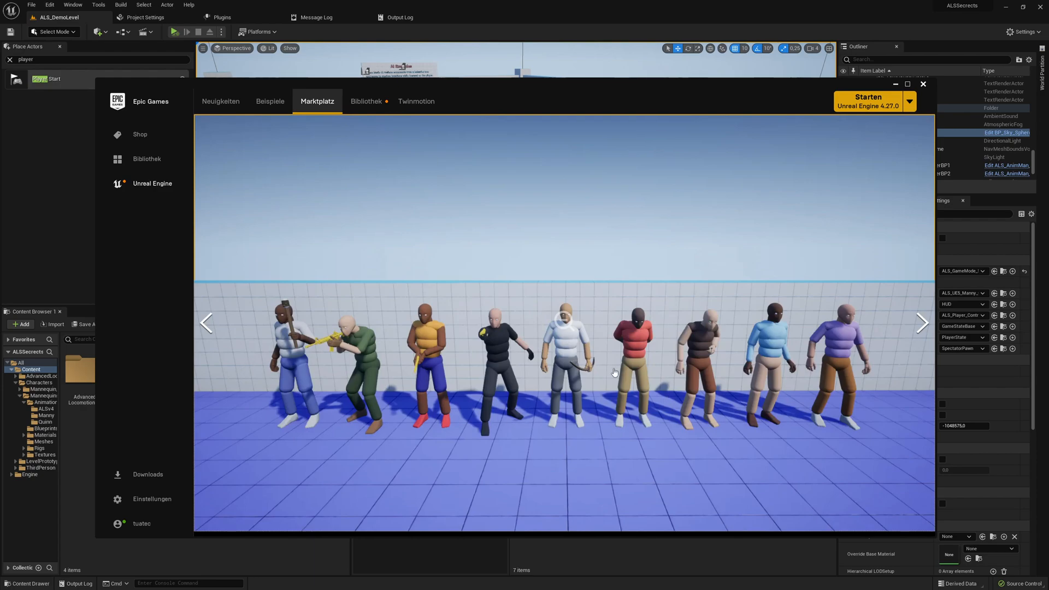
mouse_move(901, 380)
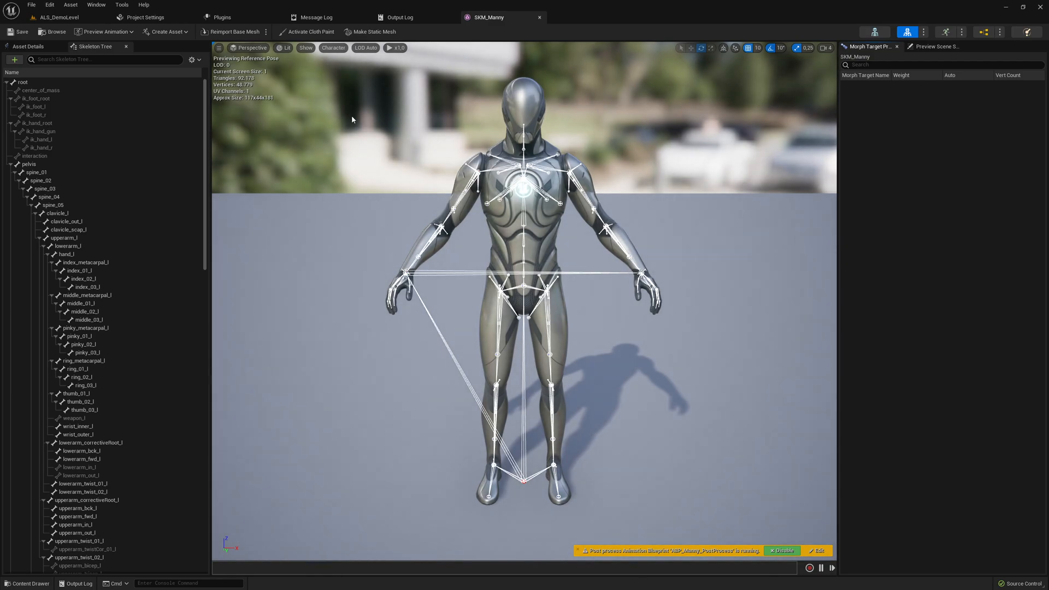
- Switch back to the ALS_DemoLevel view from the SKM_Manny mesh editor
click(334, 47)
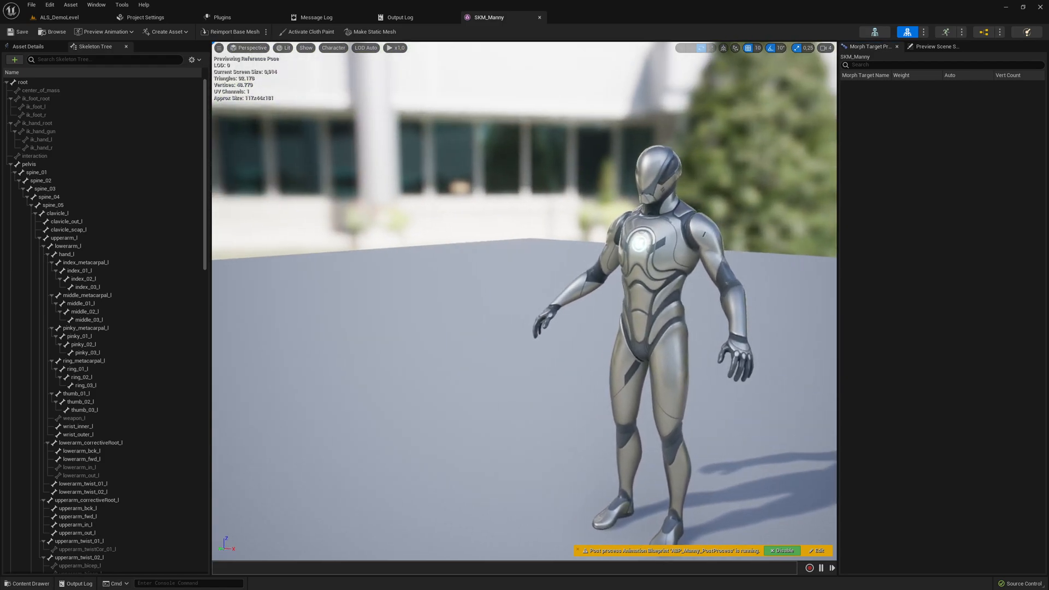
scroll(down, 3)
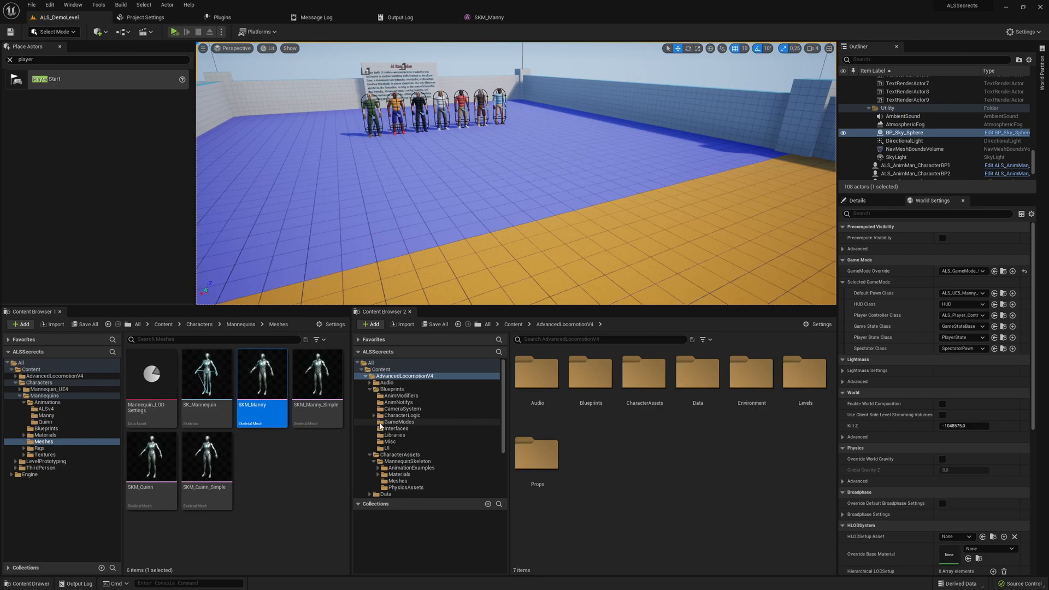
- Review SKM_Quinn's skeleton tree, return to the demo level and go up to Characters
click(151, 457)
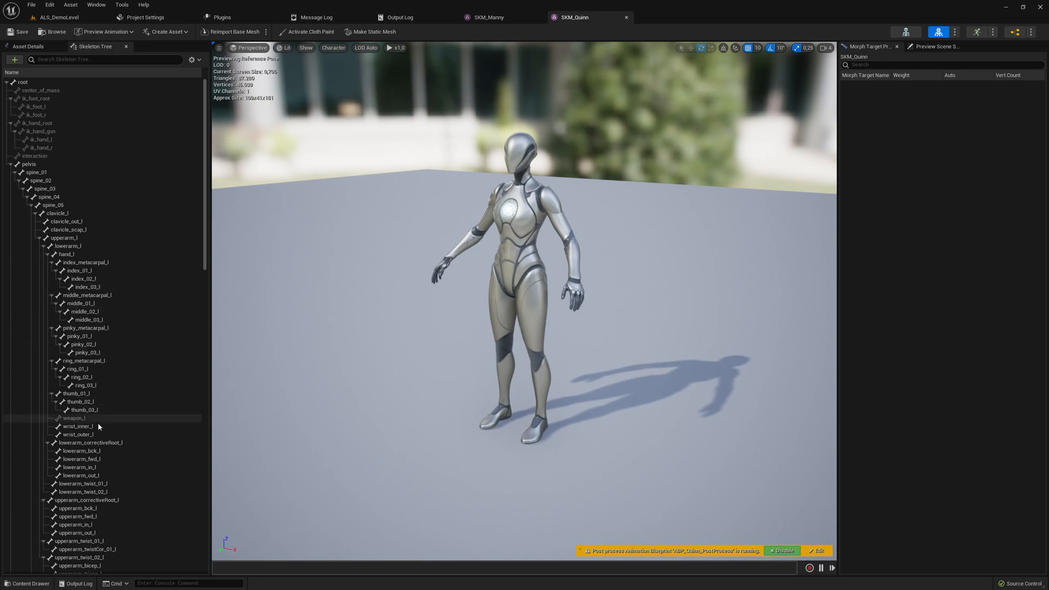
scroll(down, 3)
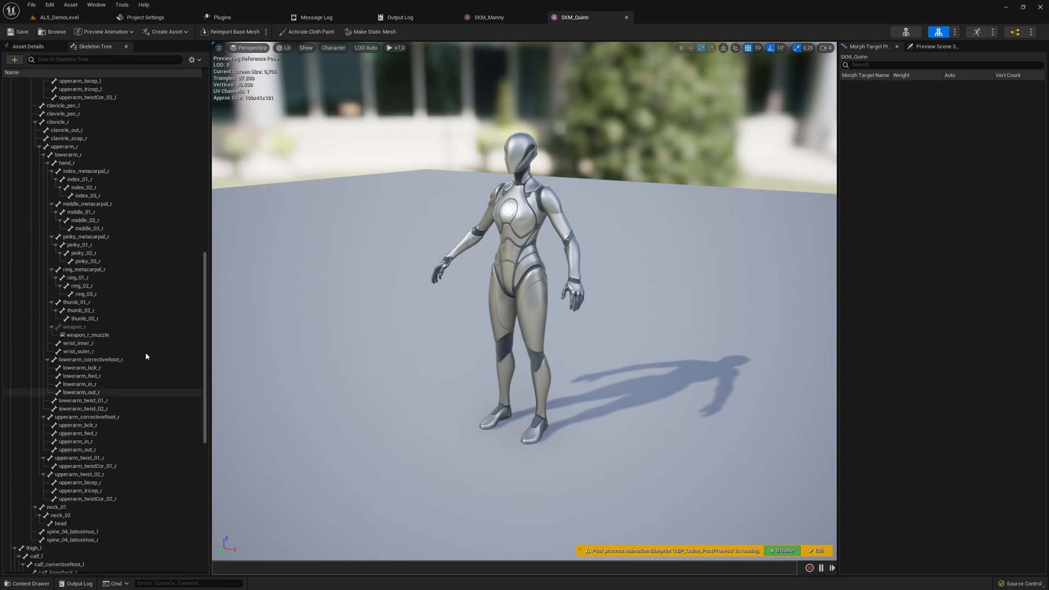
click(57, 18)
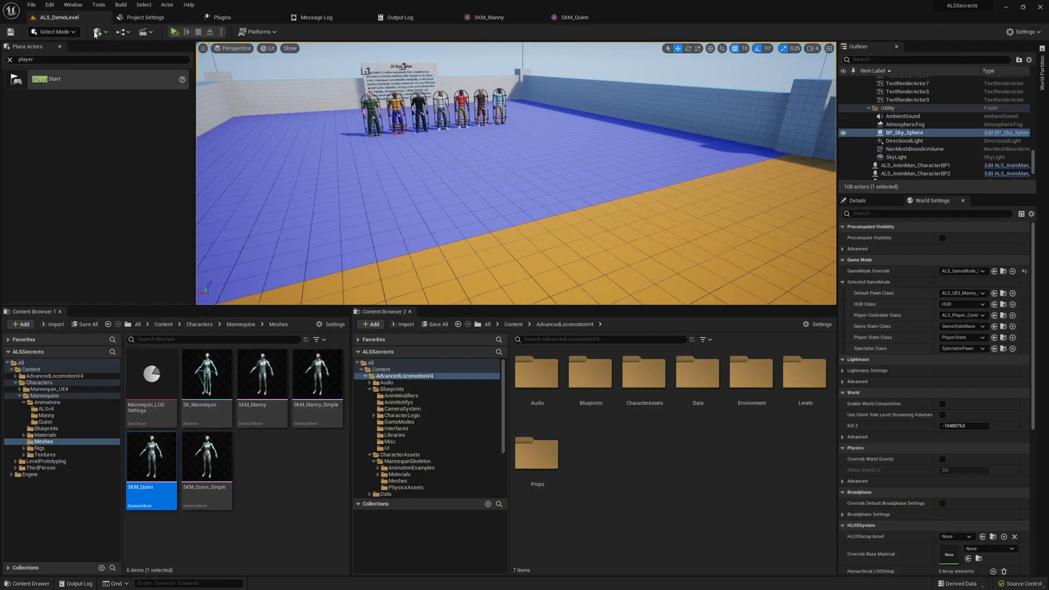
click(199, 323)
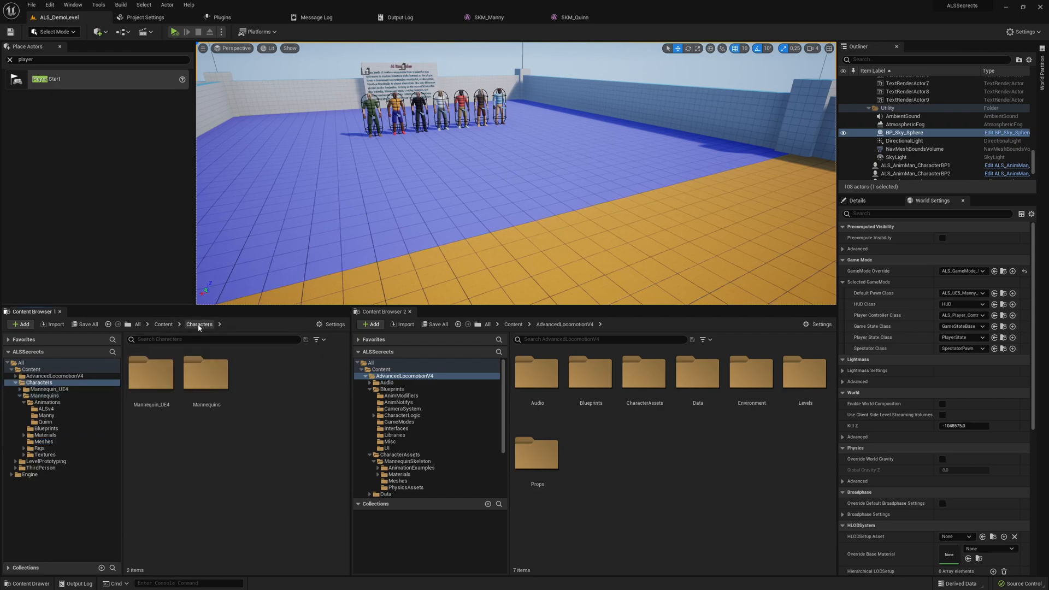
- Browse into Mannequin_UE4 > Rigs listing IK_UE4_Mannequin and the UE4-to-UE5 Manny retargeters
click(38, 402)
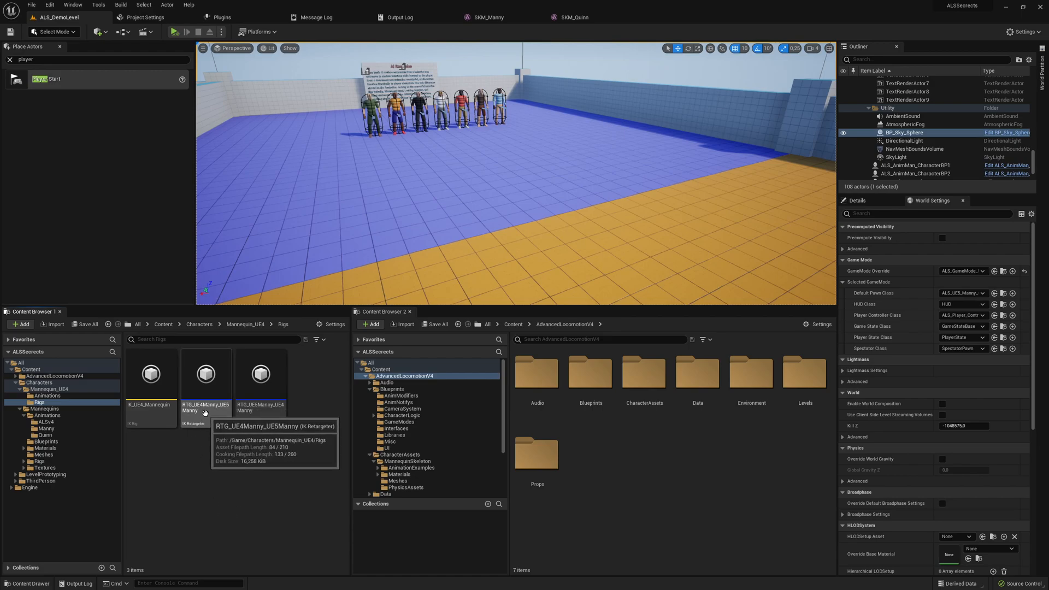
mouse_move(305, 490)
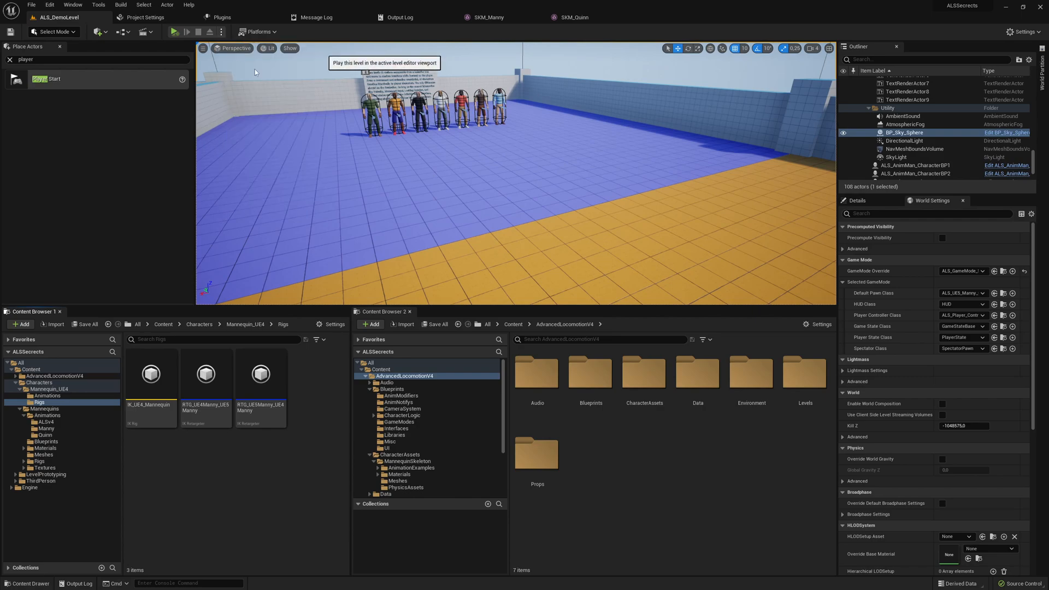
- Play the level as UE5 Manny, showing debug shapes and character state overlays, then hiding them
click(173, 32)
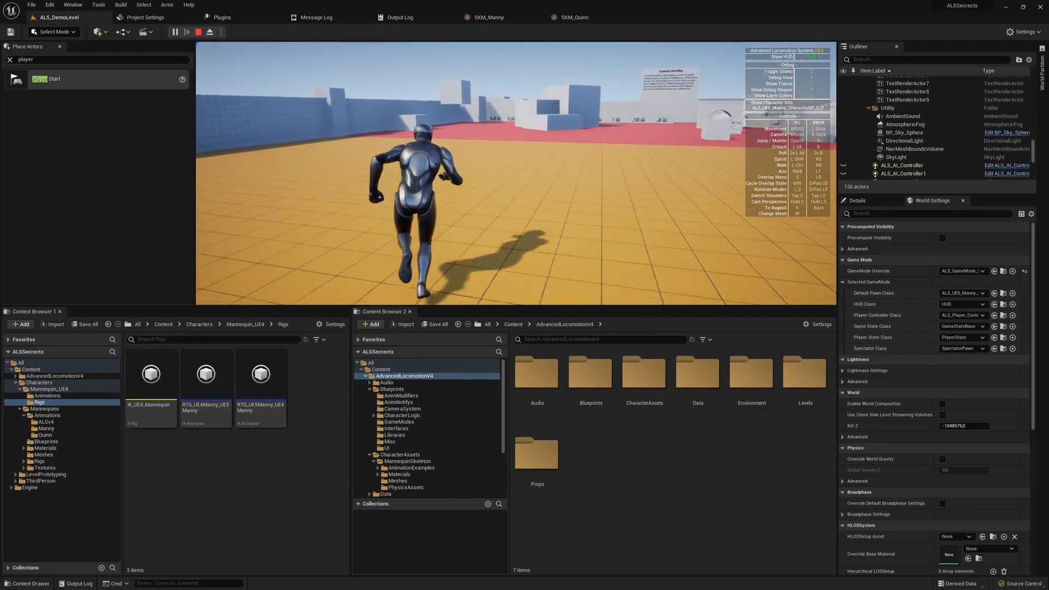
click(187, 31)
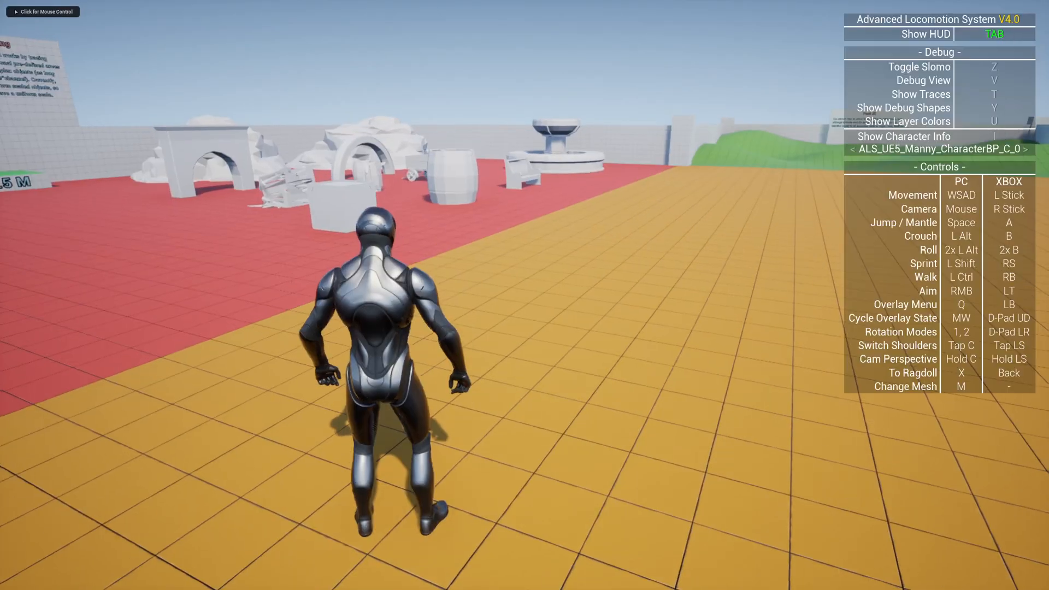
key(y)
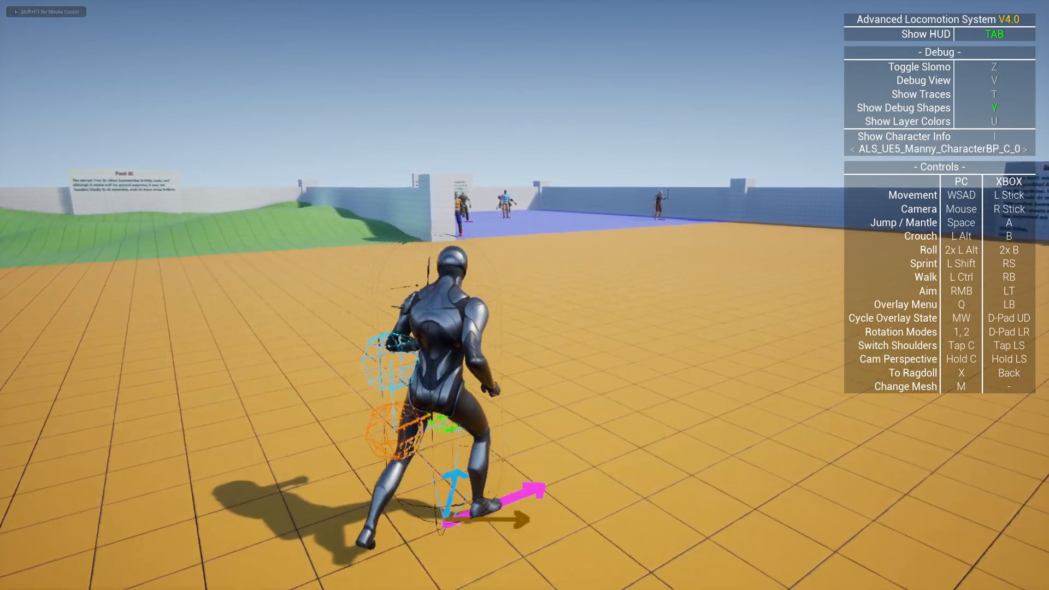
key(i)
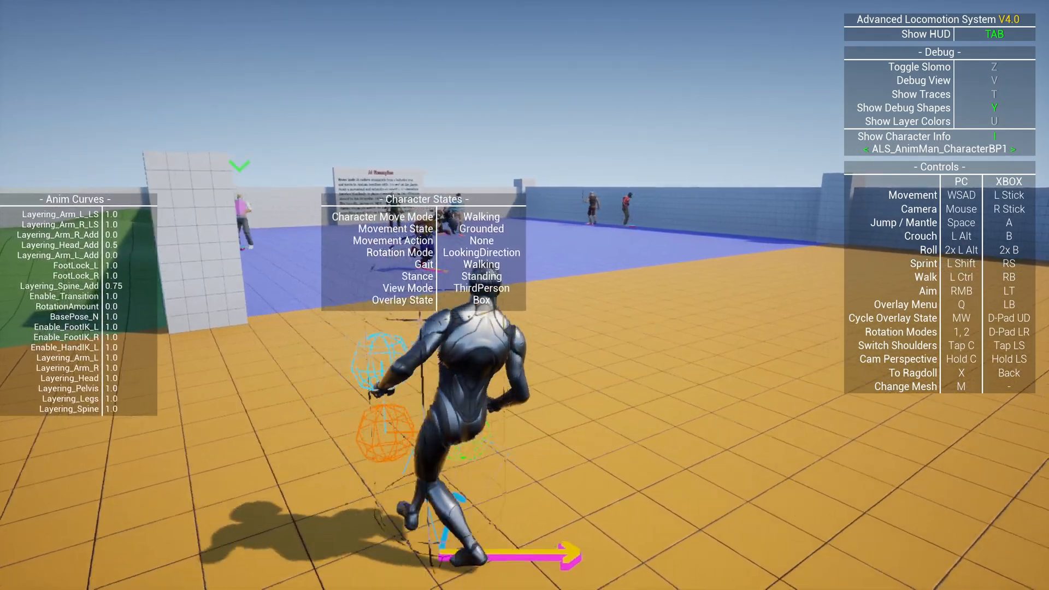
key(m)
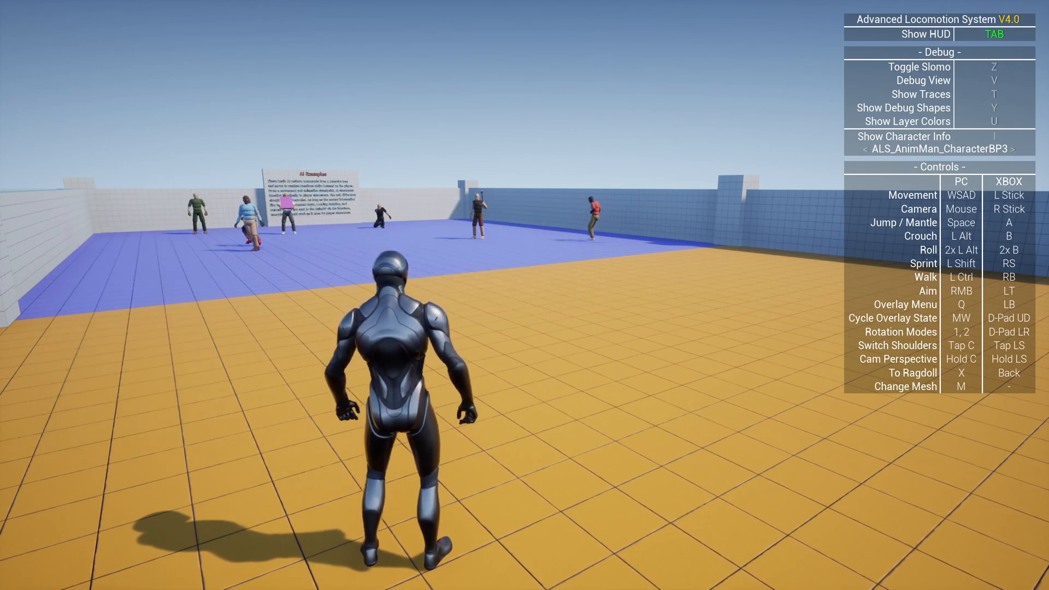
key(t)
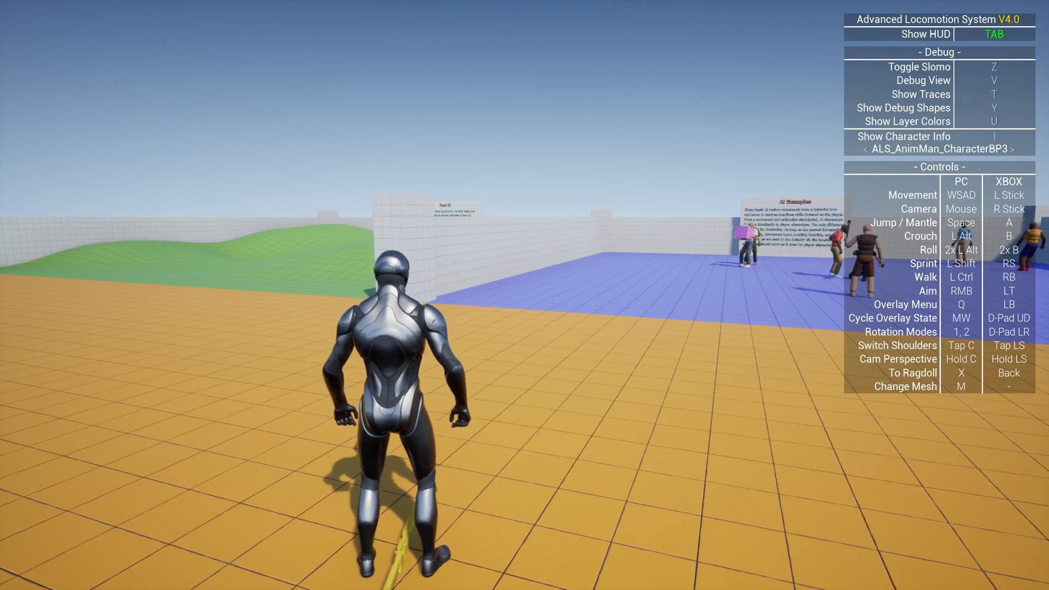
- Stop the play session and run the level again in Simulate mode
key(Escape)
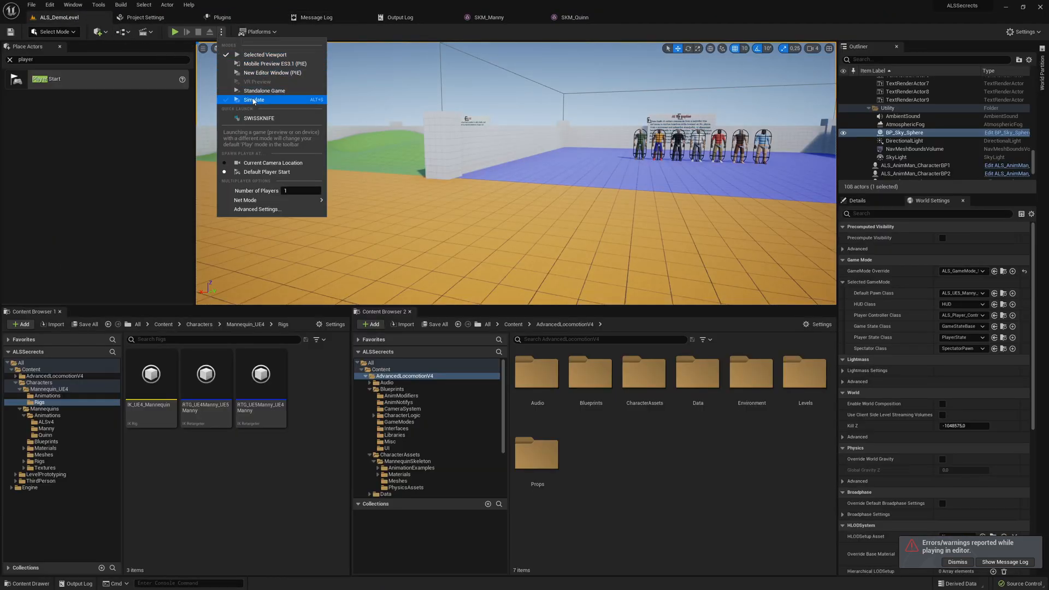
click(253, 100)
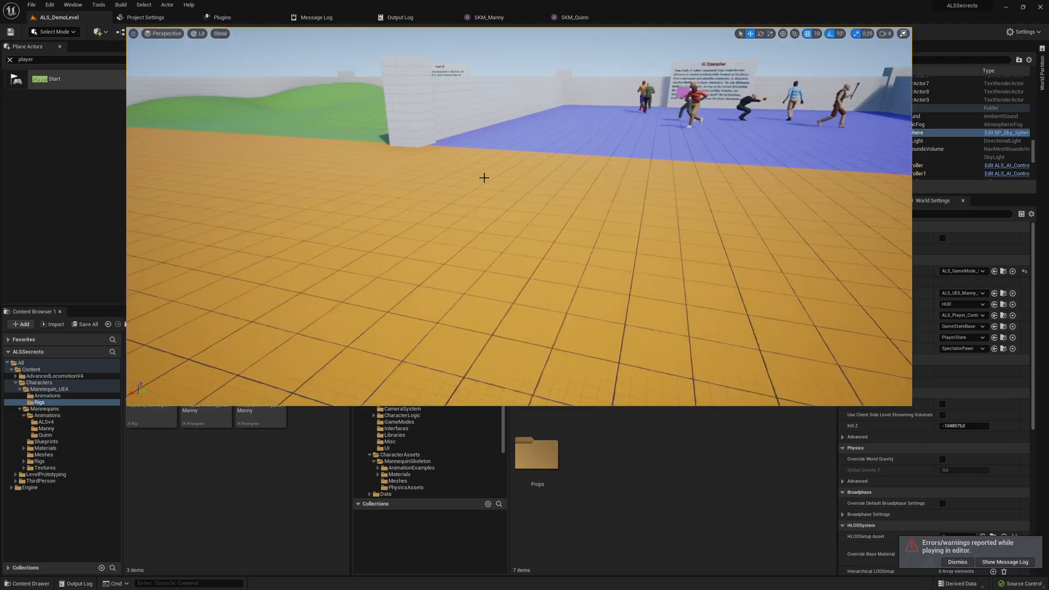